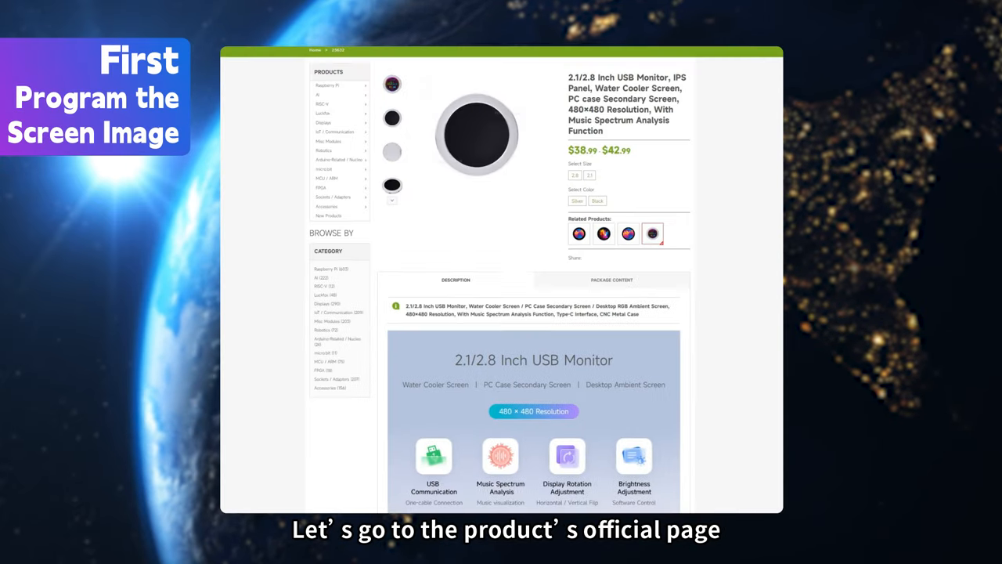
Step: Open the 2.1-inch USB Monitor wiki, then format the SD card in SDFormatter
{"action": "scroll", "scroll_direction": "down", "scroll_amount": 3}
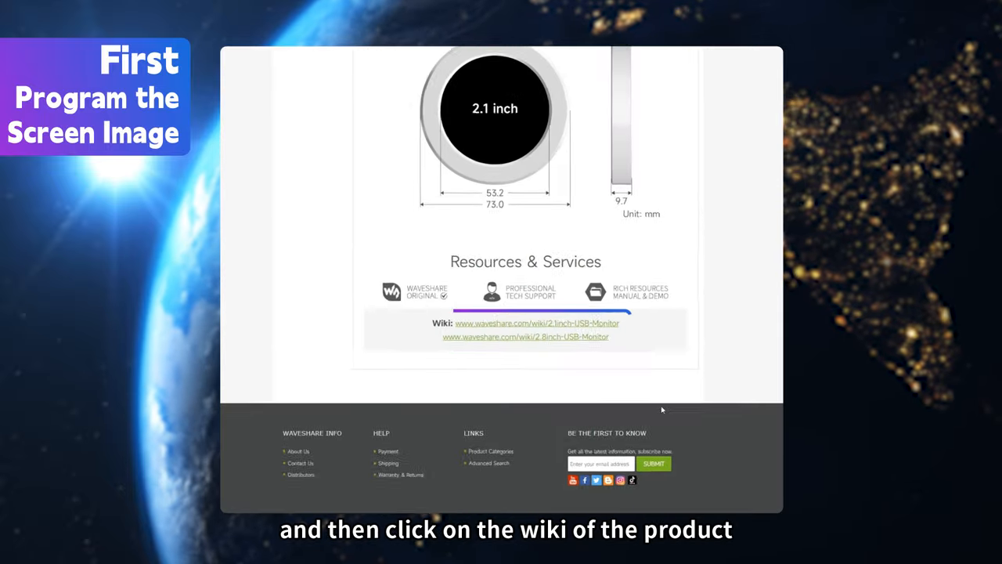
{"action": "left_click", "coordinate": [521, 323]}
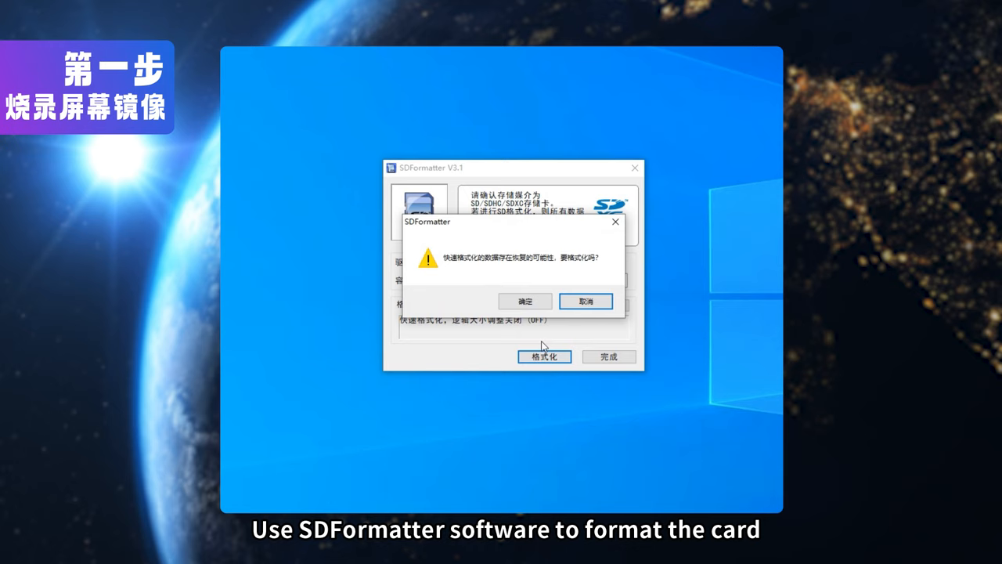
{"action": "left_click", "coordinate": [524, 301]}
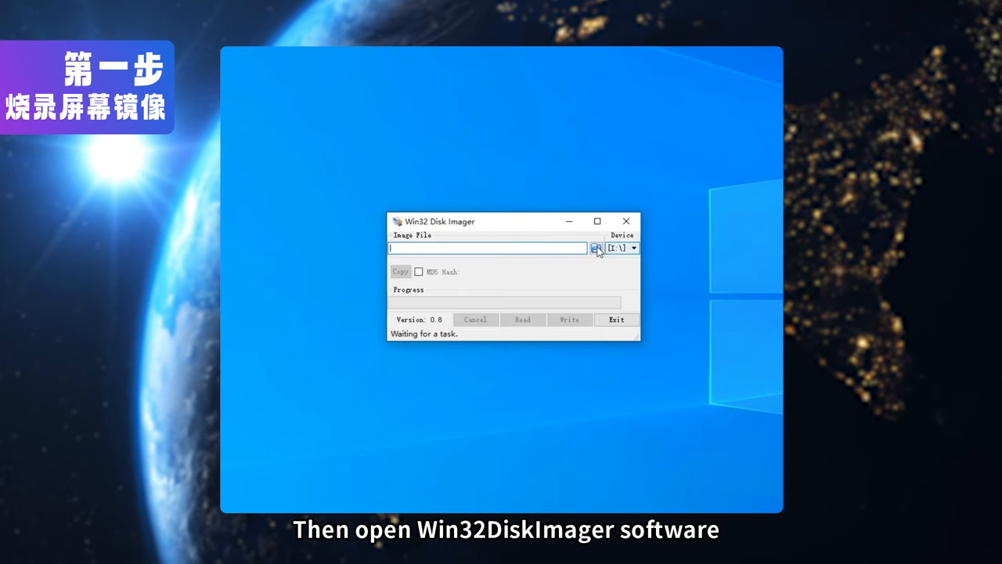
Step: Select the .img file from the 2.1inch-USB-Monitor-RPi-20231220 folder as the image to write
{"action": "left_click", "coordinate": [597, 248]}
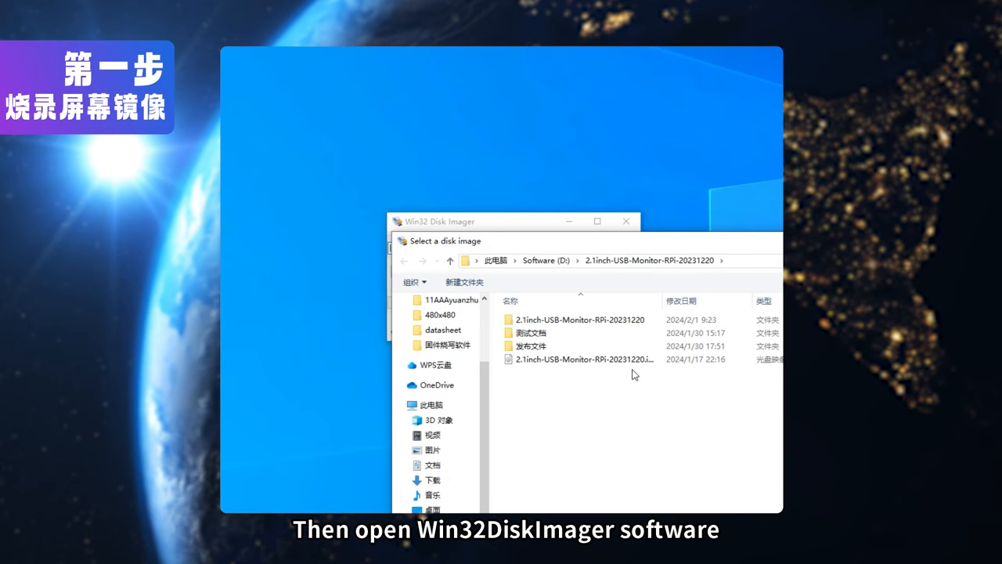
{"action": "left_click", "coordinate": [577, 359]}
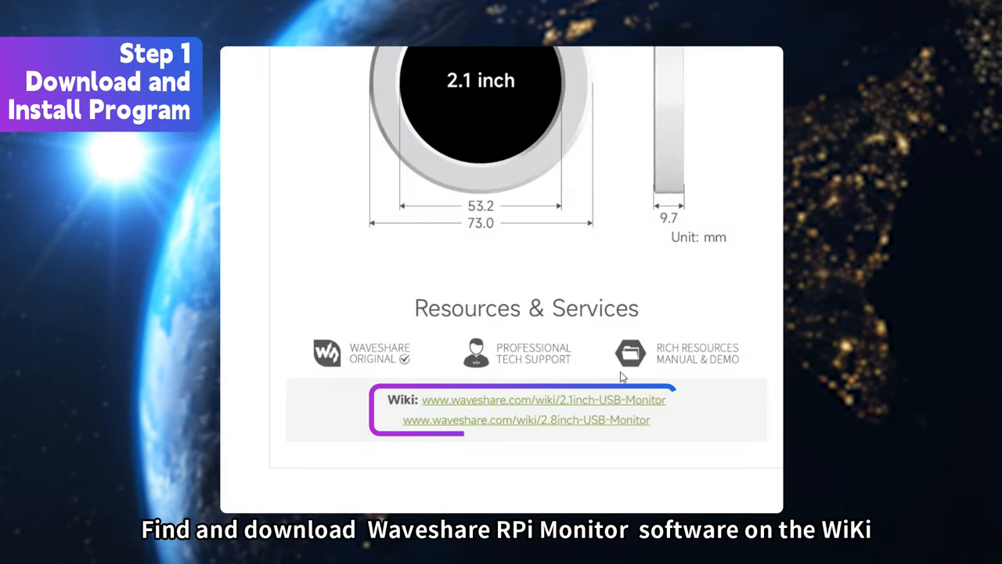
{"action": "left_click", "coordinate": [545, 400]}
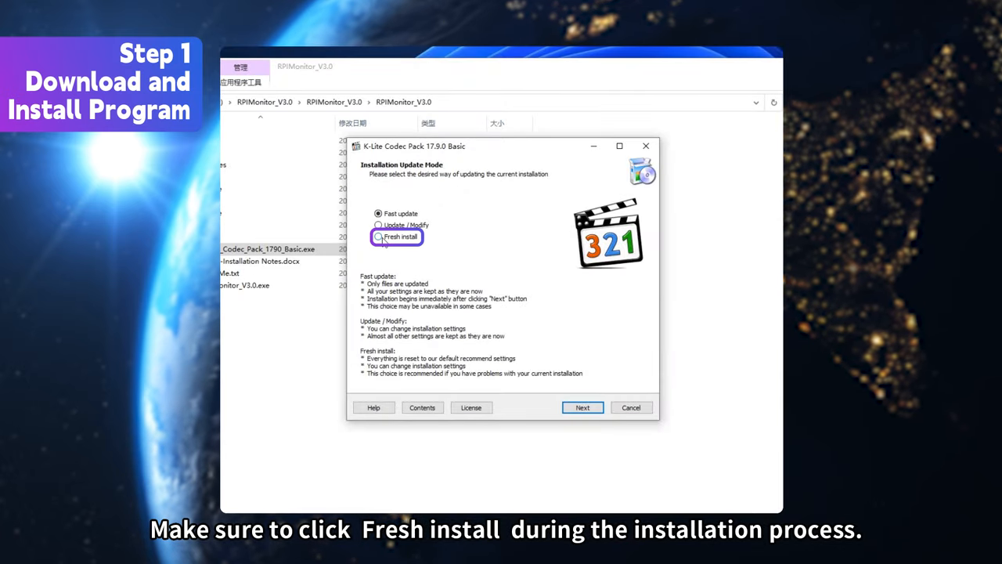
Step: Select Fresh install on the K-Lite Installation Update Mode page
{"action": "left_click", "coordinate": [377, 237]}
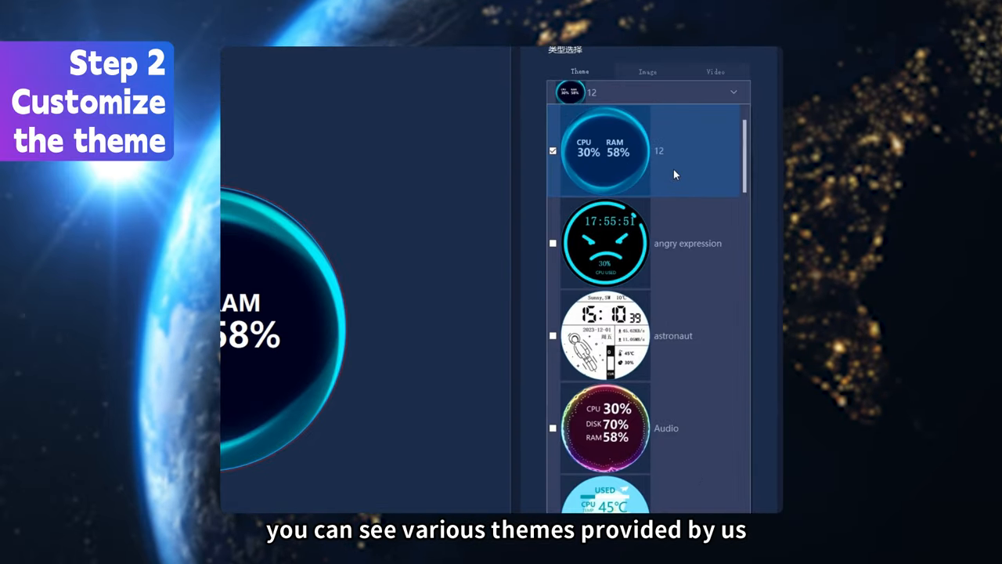
Step: Browse the Theme dropdown's provided themes, then switch to the Theme Edit tab
{"action": "scroll", "scroll_direction": "down", "scroll_amount": 3}
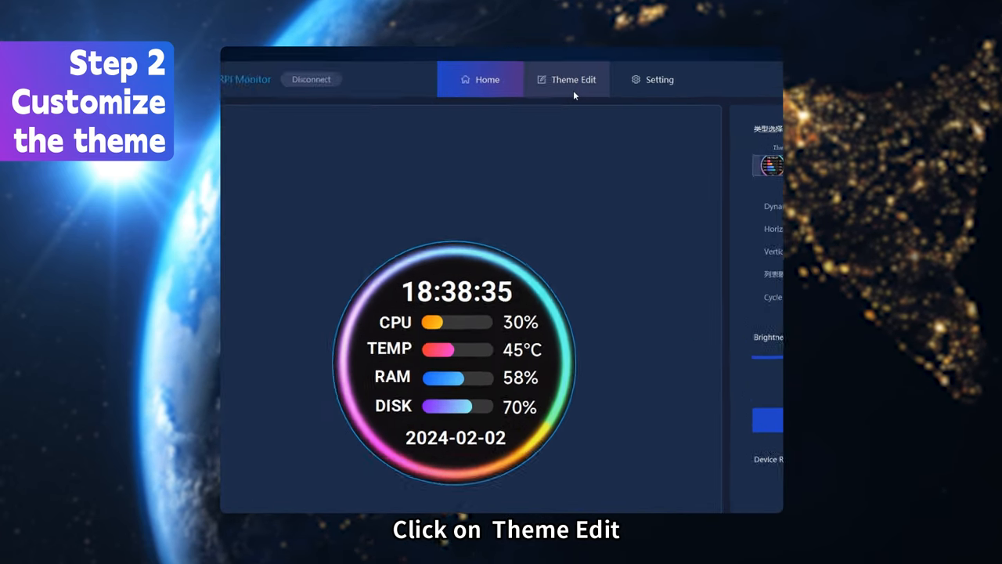
{"action": "left_click", "coordinate": [573, 79]}
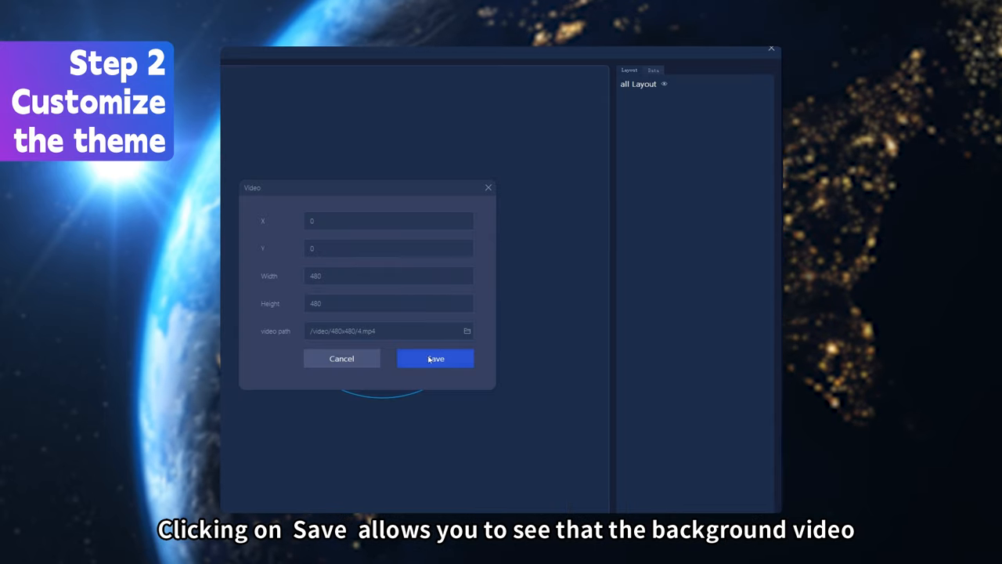
Step: Save a video element at X 0, Y 0, 480×480 using /video/480x480/4.mp4
{"action": "left_click", "coordinate": [435, 358]}
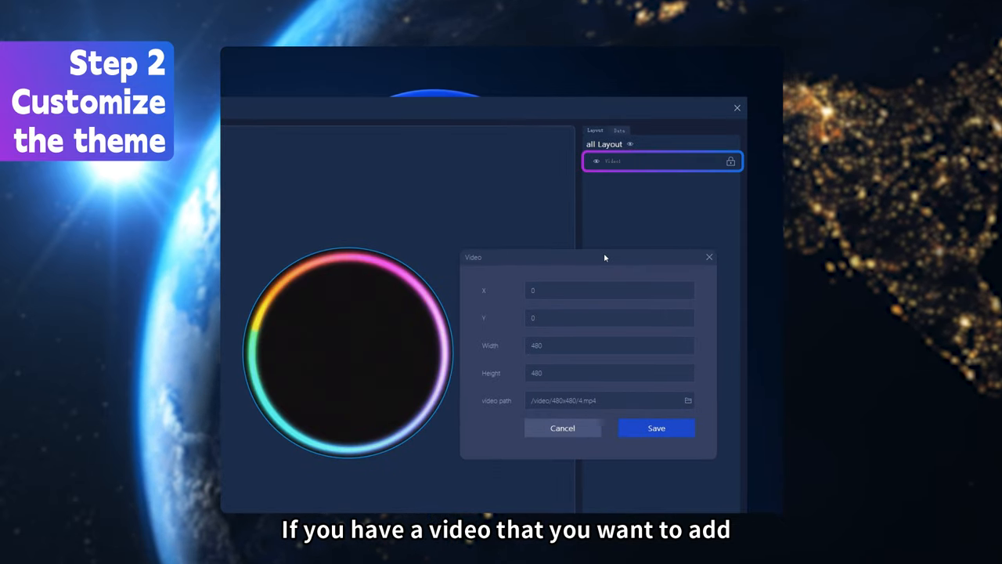
{"action": "left_click", "coordinate": [688, 400]}
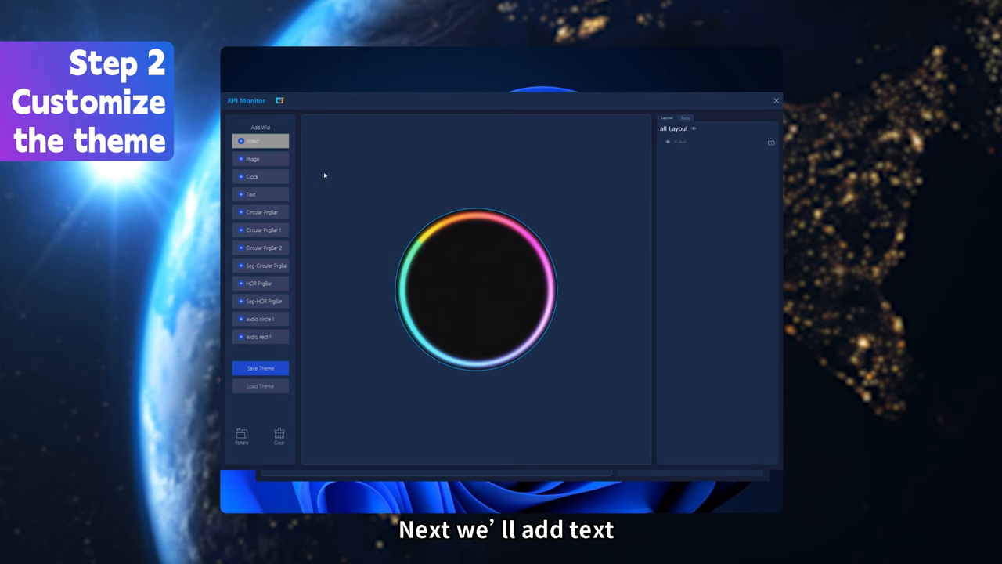
Step: Add a white bold Roboto 'CPU' label, place it inside the ring, and copy it as 'TEMP'
{"action": "left_click", "coordinate": [260, 194]}
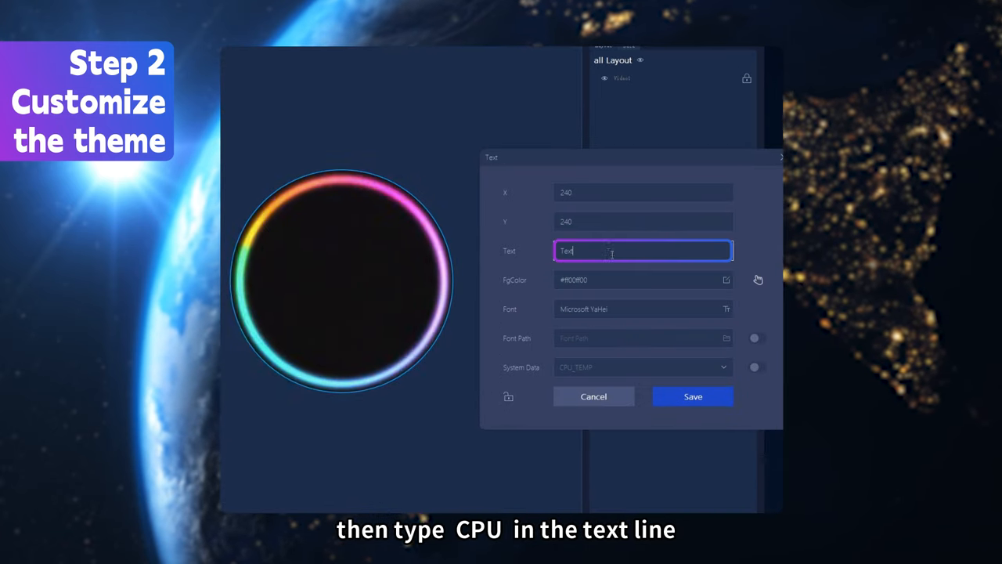
{"action": "type", "text": "CPU"}
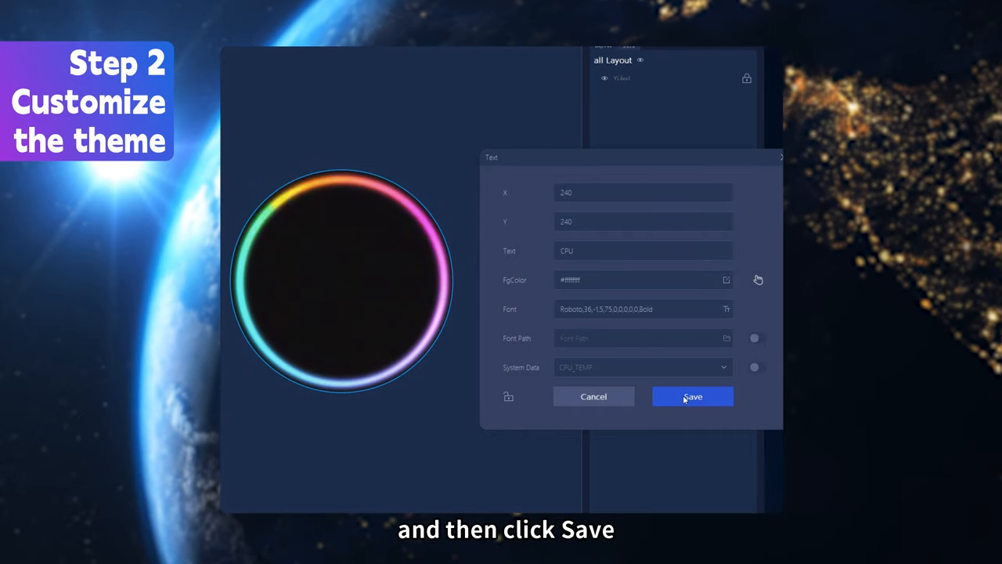
{"action": "left_click", "coordinate": [692, 397]}
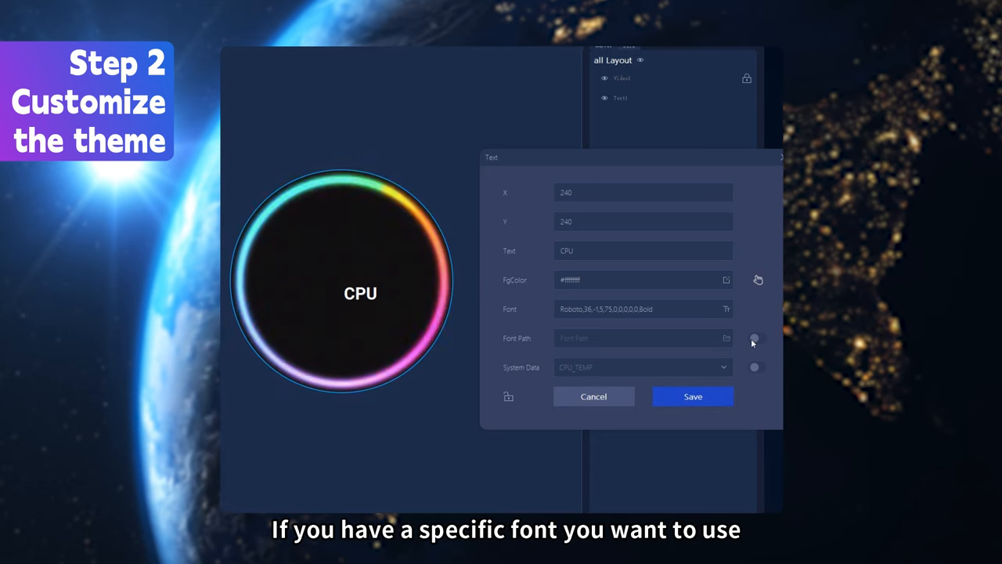
{"action": "left_click", "coordinate": [754, 337]}
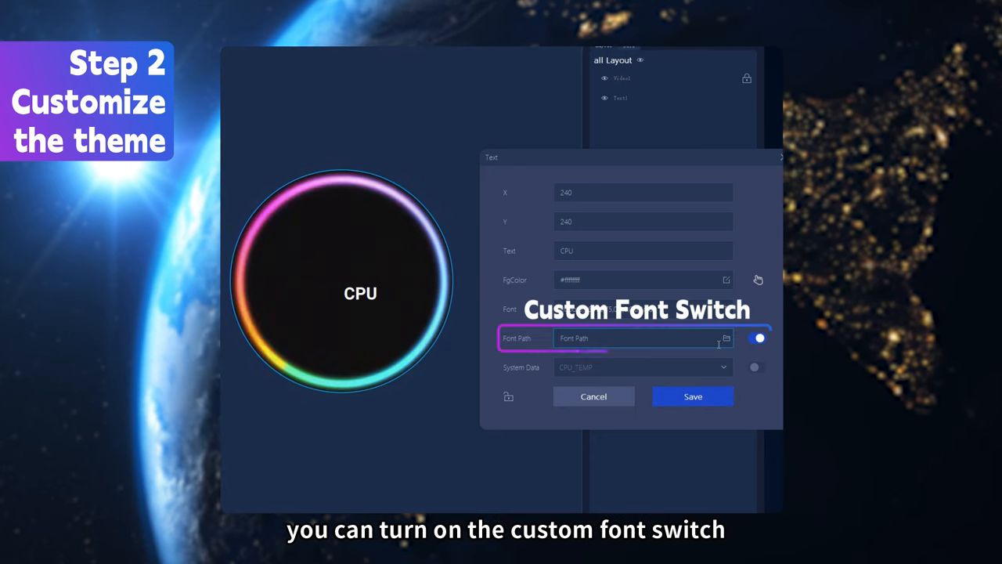
{"action": "left_click", "coordinate": [726, 338]}
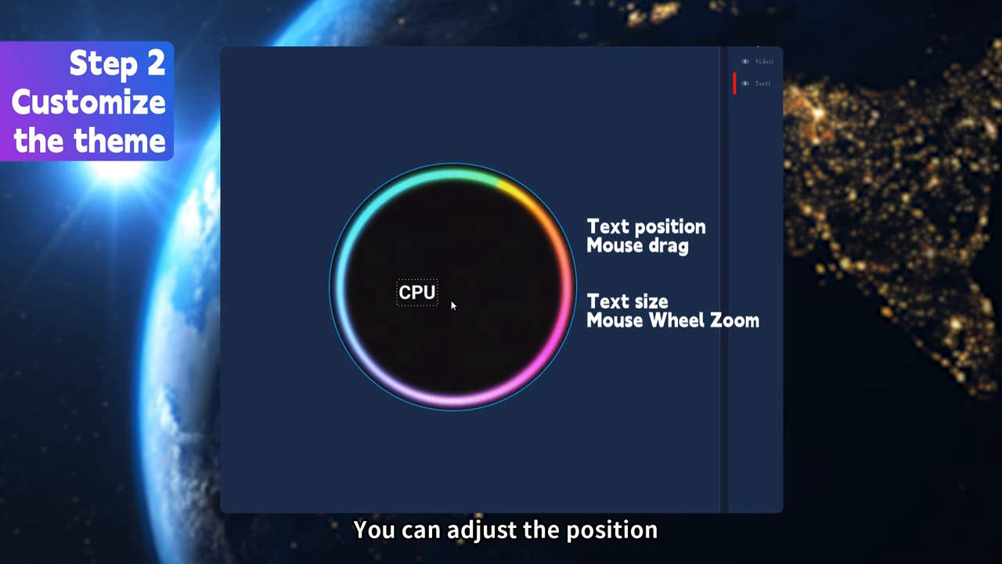
{"action": "left_click_drag", "start_coordinate": [419, 292], "coordinate": [400, 256]}
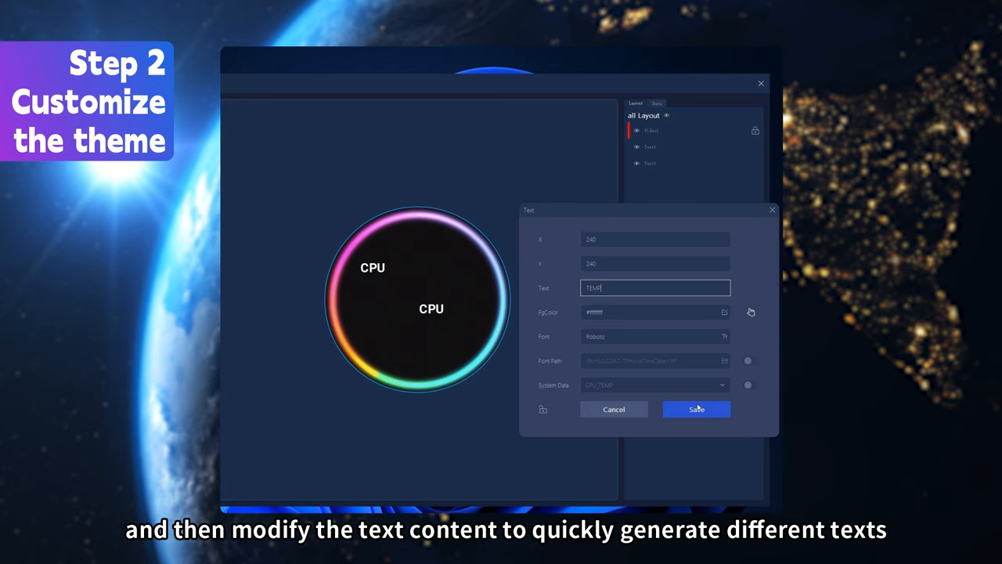
{"action": "left_click", "coordinate": [696, 409]}
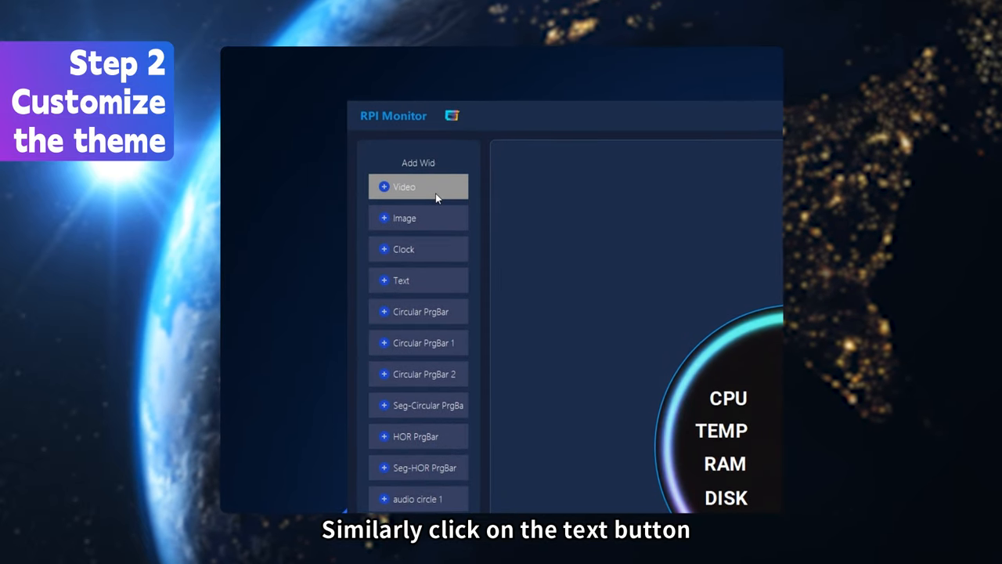
Step: Add a text element bound to System Data 'time' for a live clock
{"action": "left_click", "coordinate": [419, 280]}
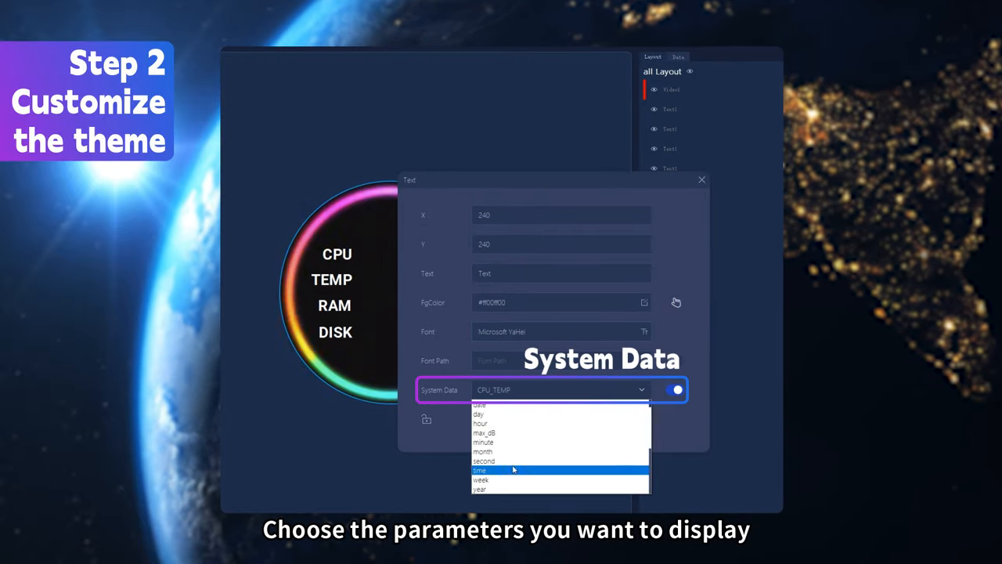
{"action": "left_click", "coordinate": [483, 471]}
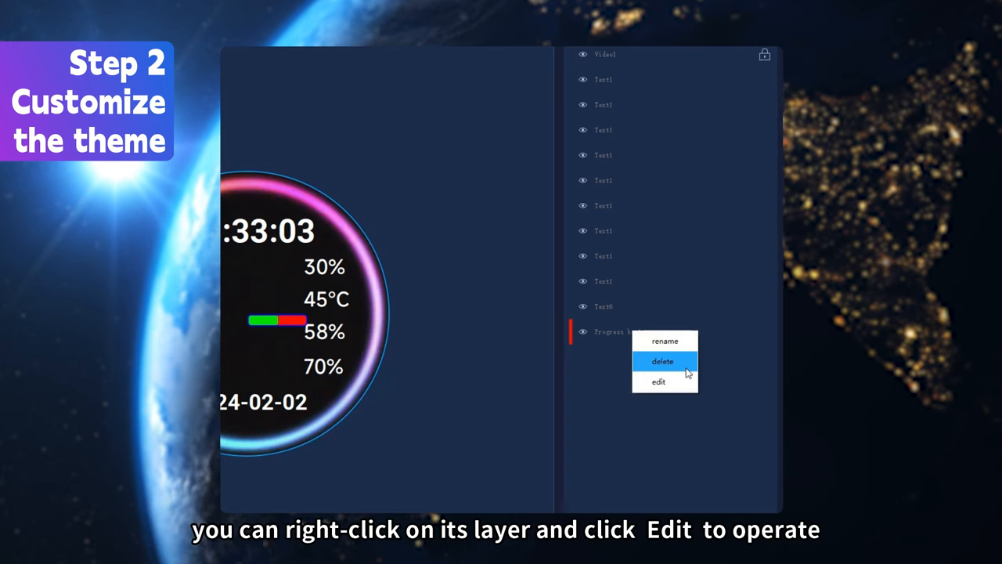
Step: Give the horizontal progress bar an orange FgColor/FgGdColor gradient linked to CPU_USED, and save
{"action": "left_click", "coordinate": [657, 381]}
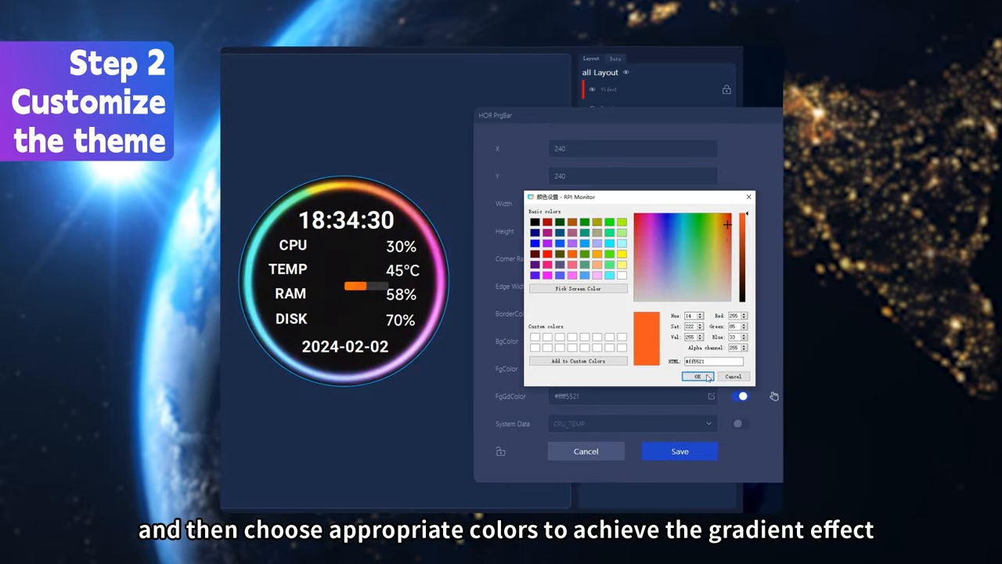
{"action": "left_click", "coordinate": [698, 376]}
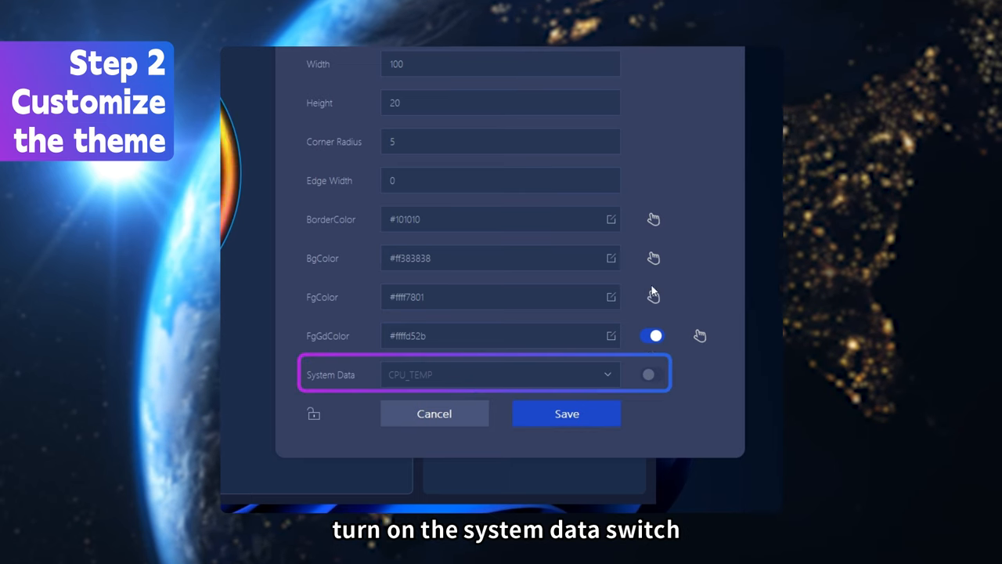
{"action": "left_click", "coordinate": [649, 375]}
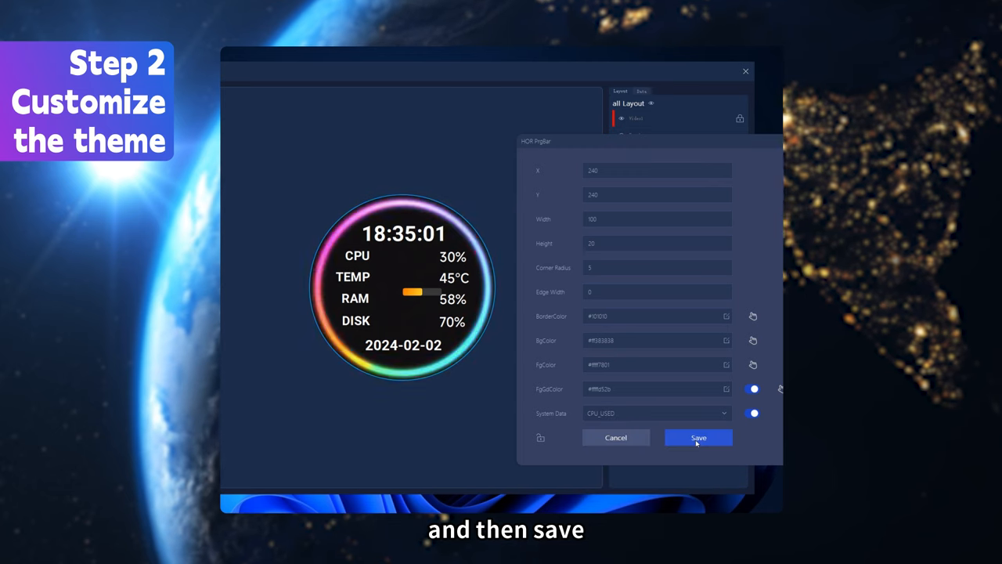
{"action": "left_click", "coordinate": [698, 437]}
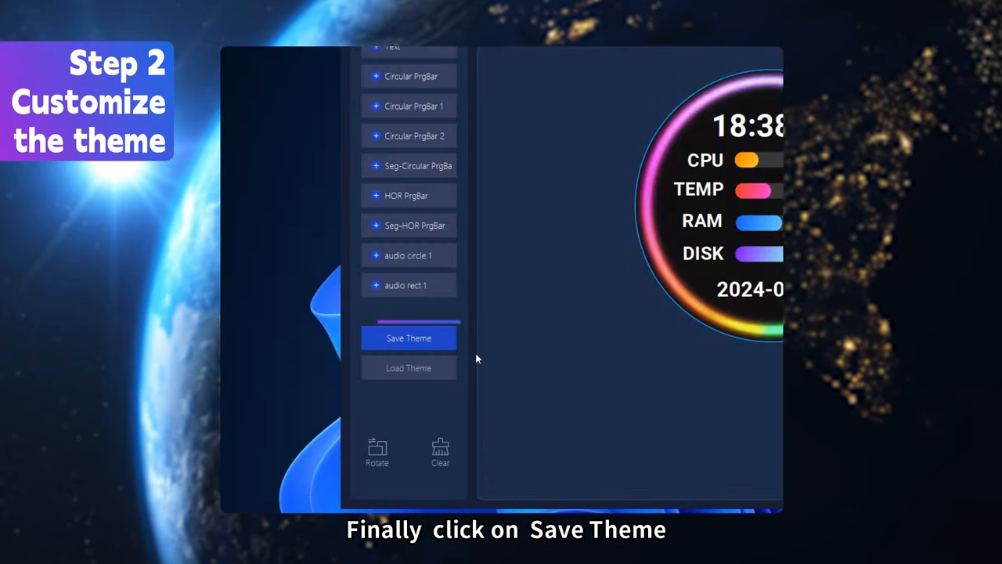
Step: Click Save Theme in the Add Wid panel
{"action": "left_click", "coordinate": [409, 338]}
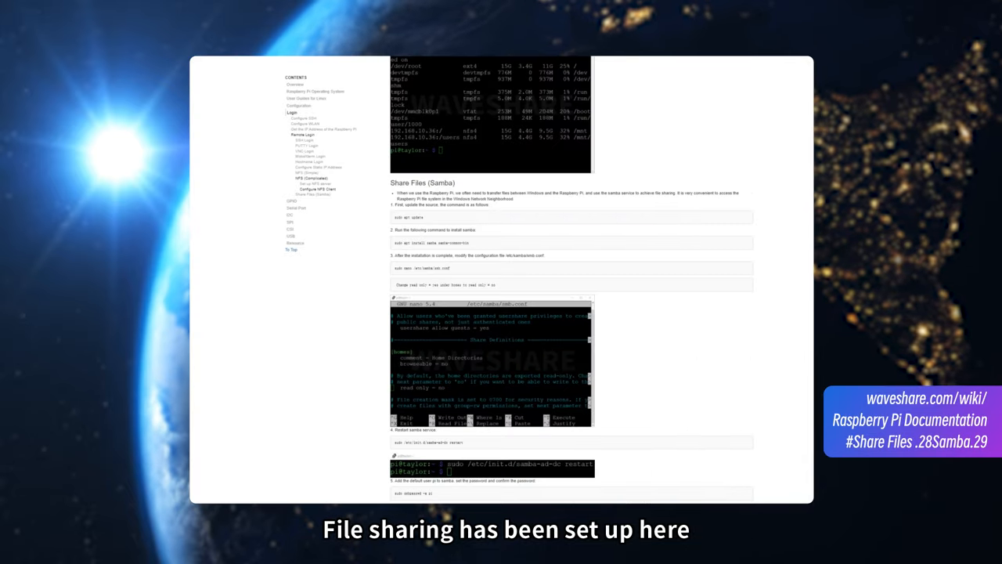
Step: Scroll the Raspberry Pi Documentation page down to the Share Files (Samba) section
{"action": "scroll", "scroll_direction": "down", "scroll_amount": 3}
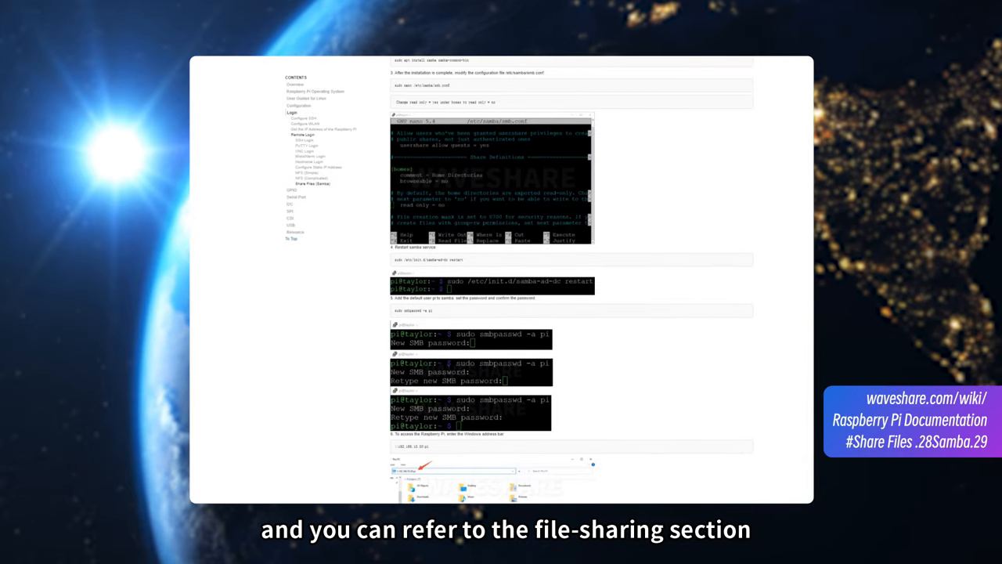
{"action": "scroll", "scroll_direction": "down", "scroll_amount": 3}
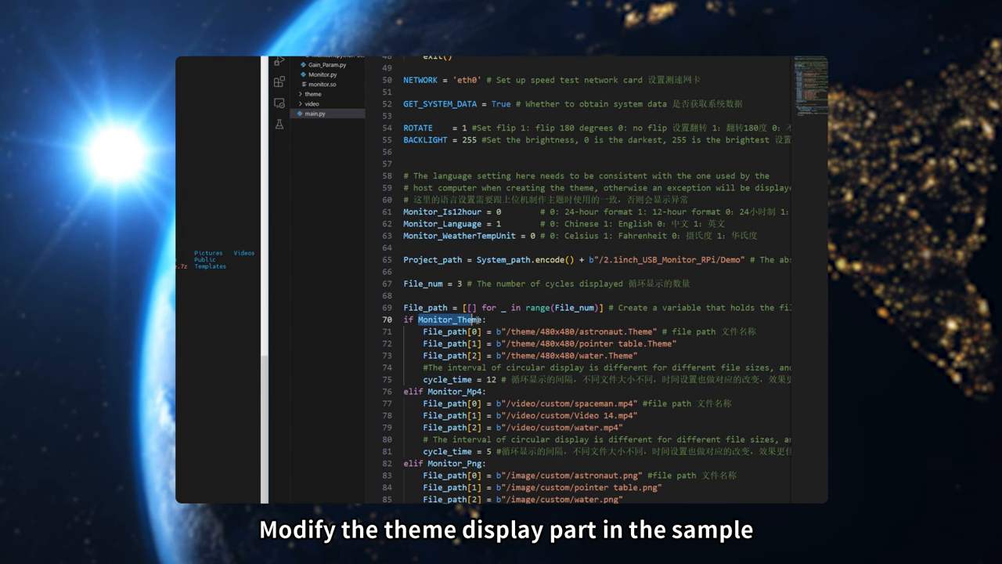
Step: Point File_path[0] at color.Theme and comment out the other theme paths with #
{"action": "type", "text": "cold"}
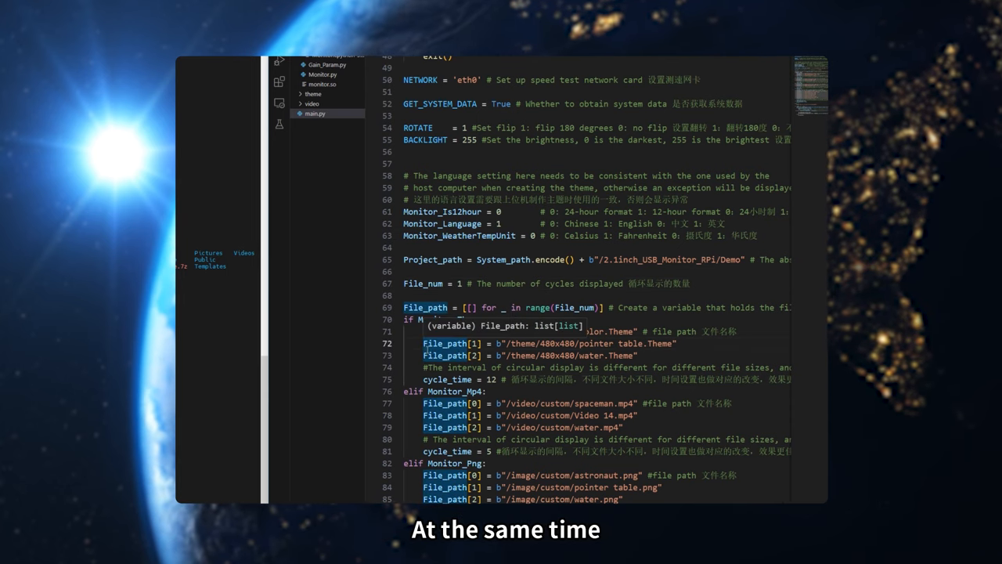
{"action": "type", "text": "#"}
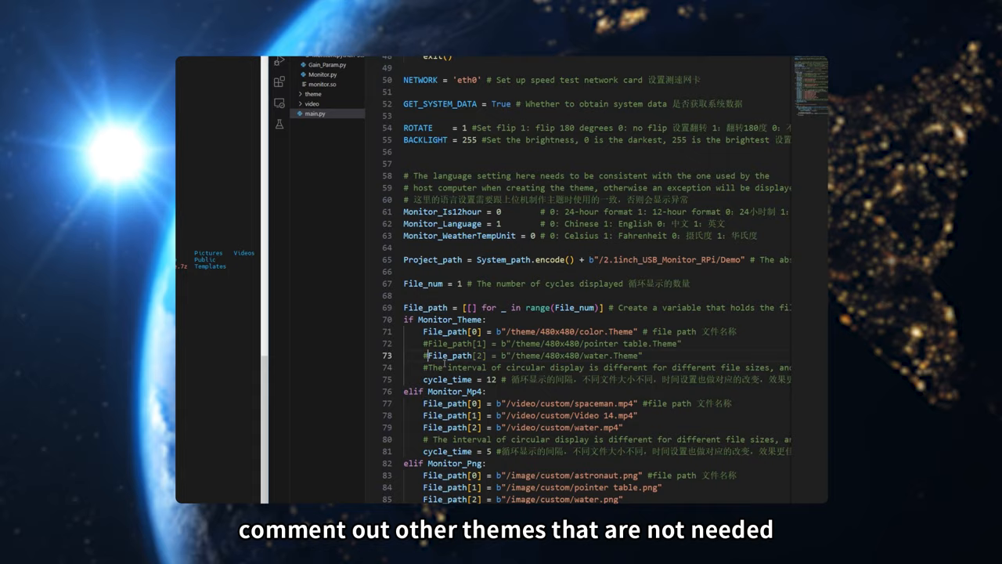